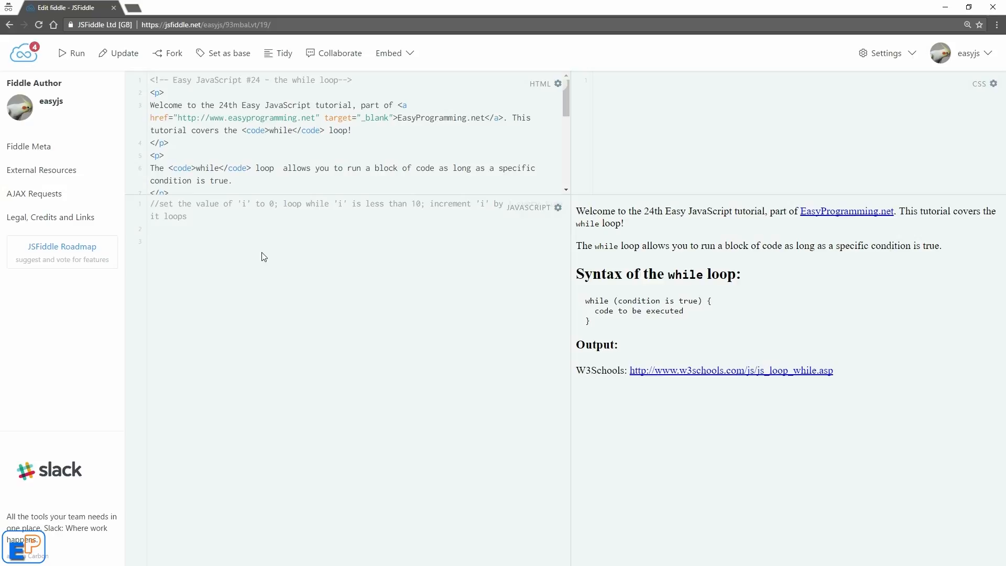
Review the while-loop syntax example, highlighting the word 'while' and the condition
click(150, 241)
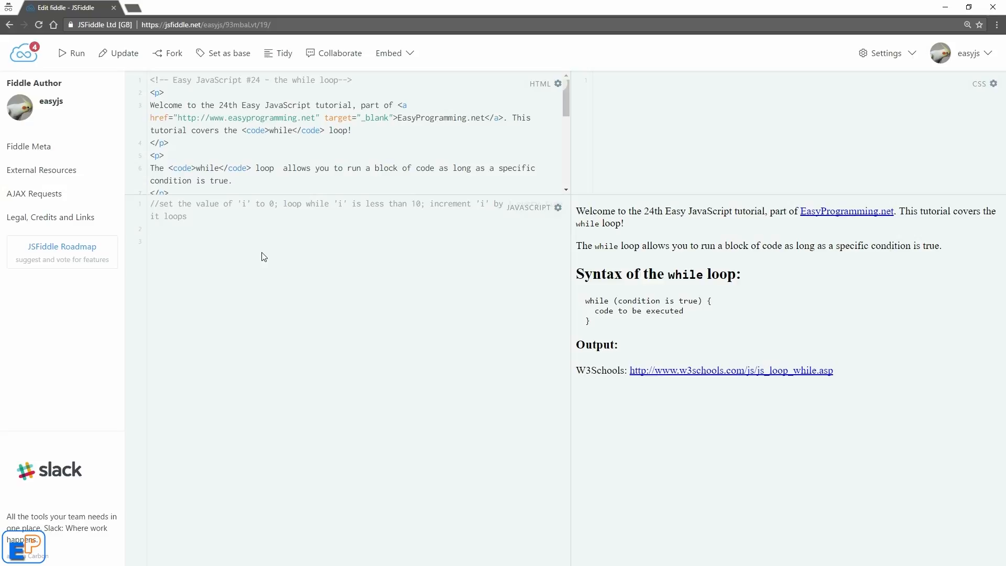
mouse_move(460, 299)
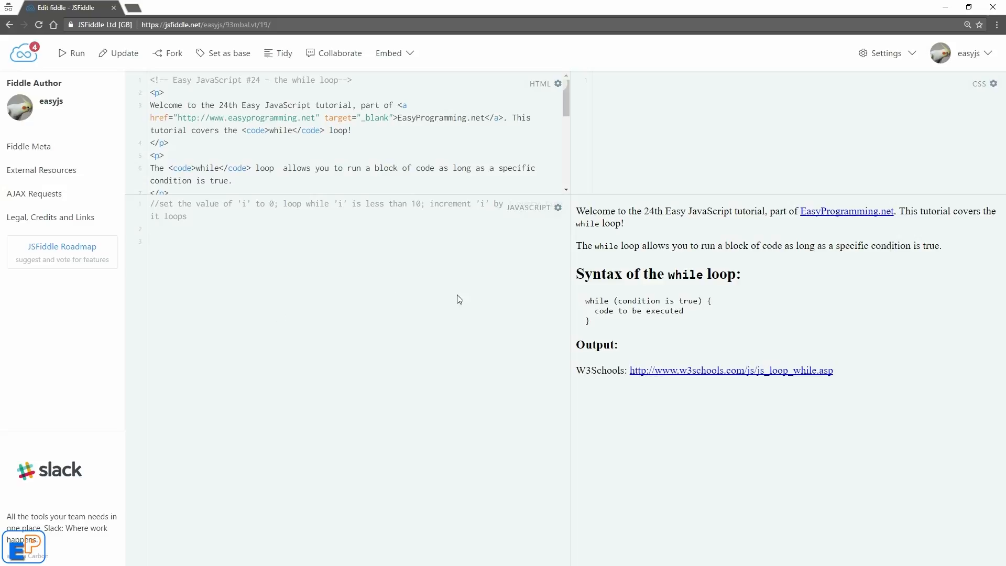
mouse_move(844, 249)
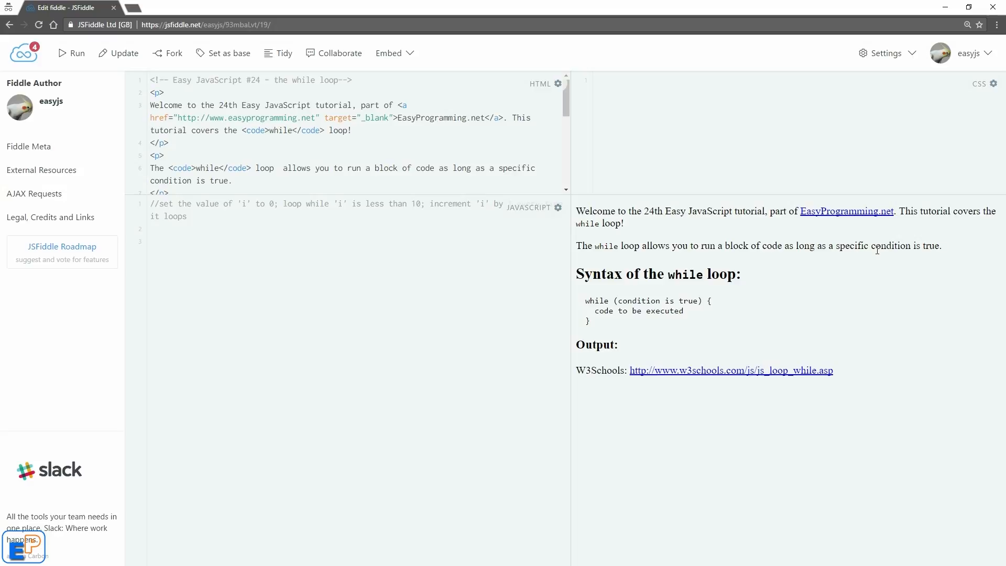
mouse_move(607, 310)
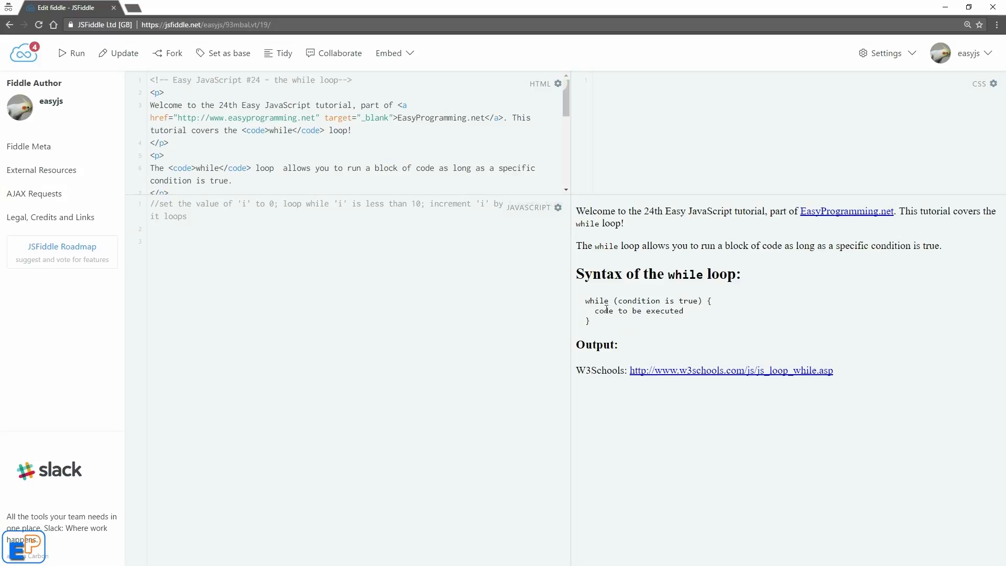
double_click(596, 301)
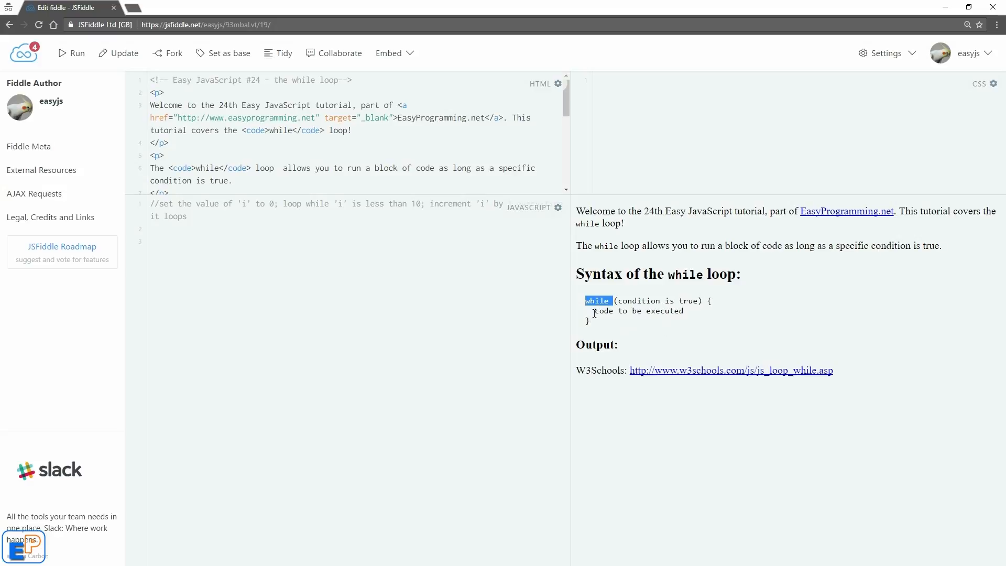
mouse_move(639, 327)
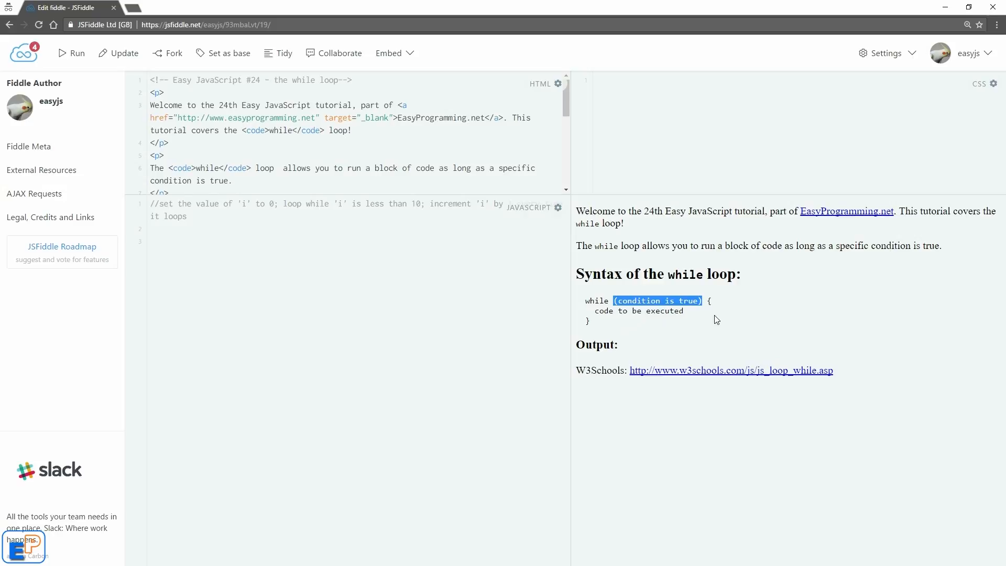
mouse_move(711, 321)
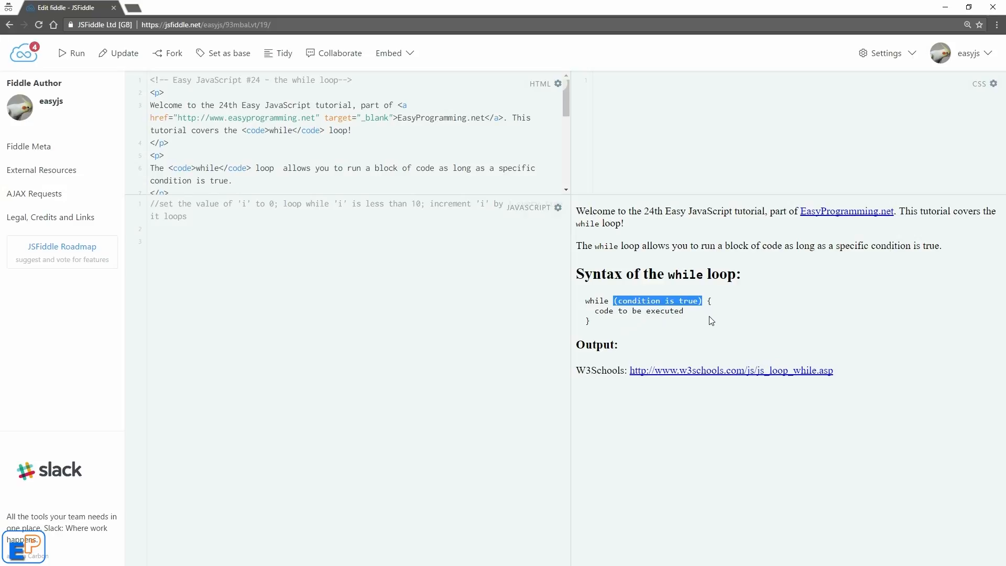
click(626, 324)
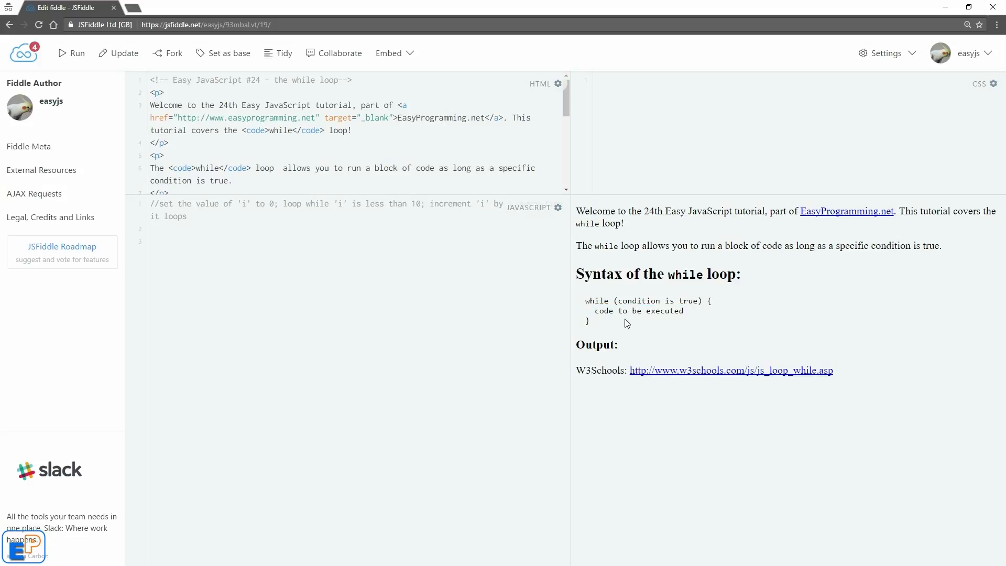
drag(613, 301, 704, 301)
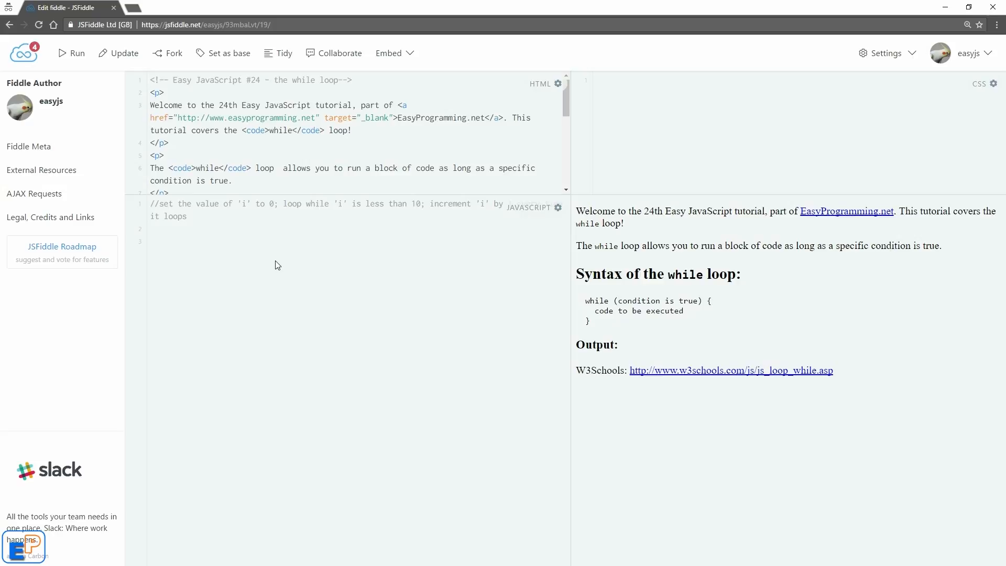
Declare var i = 0; and begin the loop with while(i < 10){ in the JavaScript panel
click(154, 241)
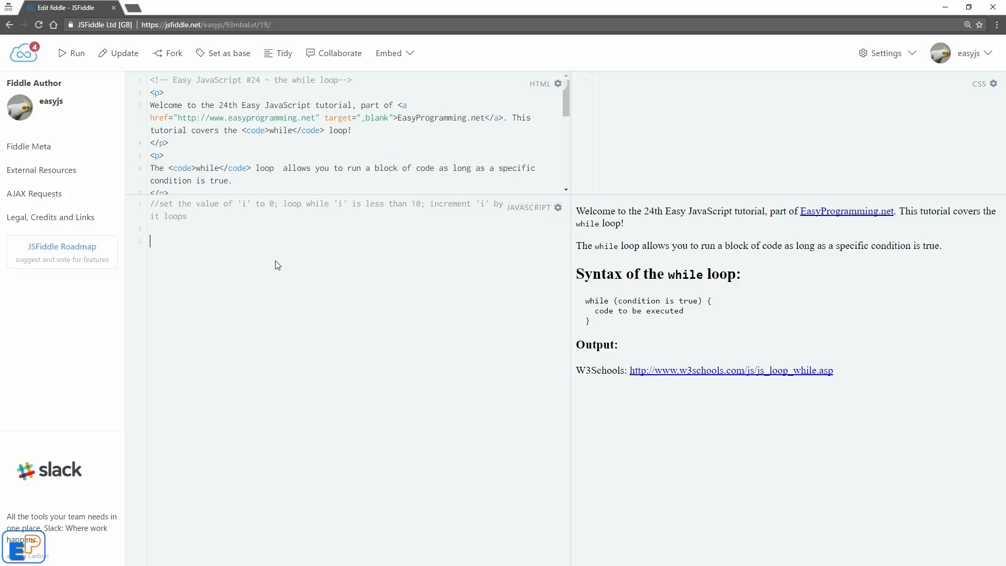
text(var)
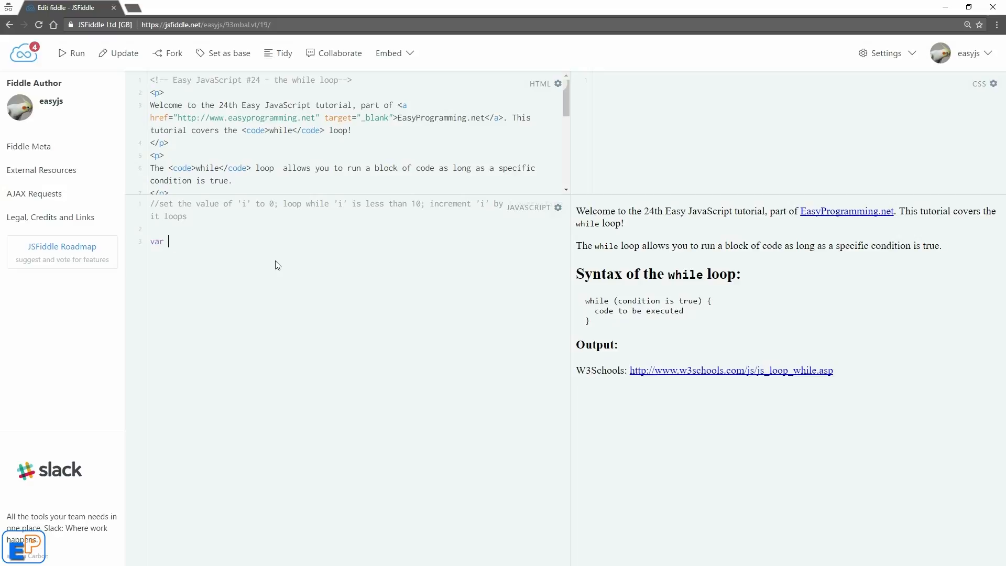
text(i = 0;)
text(while(i )
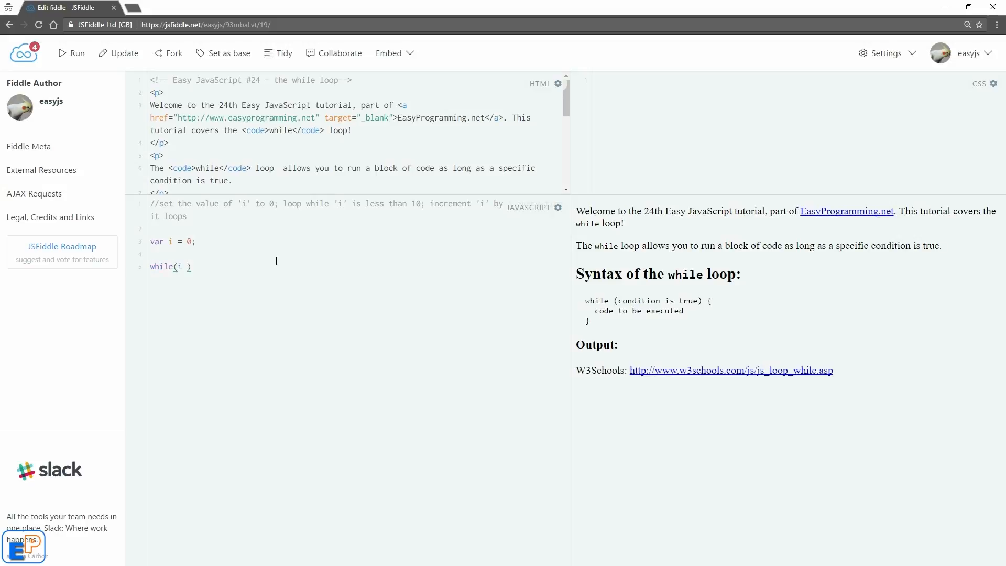
text(< 10){)
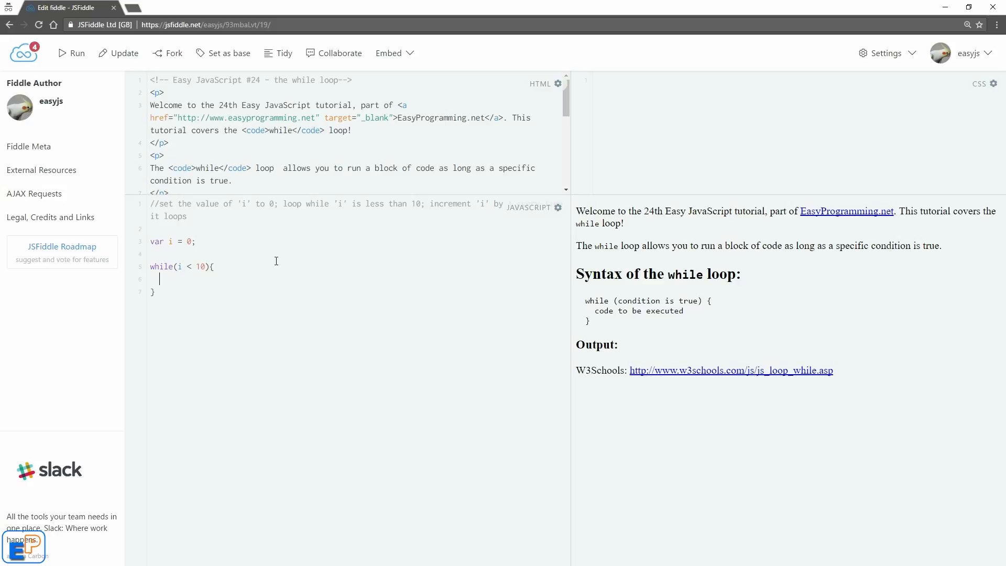
Append 'We are on number' + i and a <br /> to document.getElementById("output").innerHTML
text(document.get)
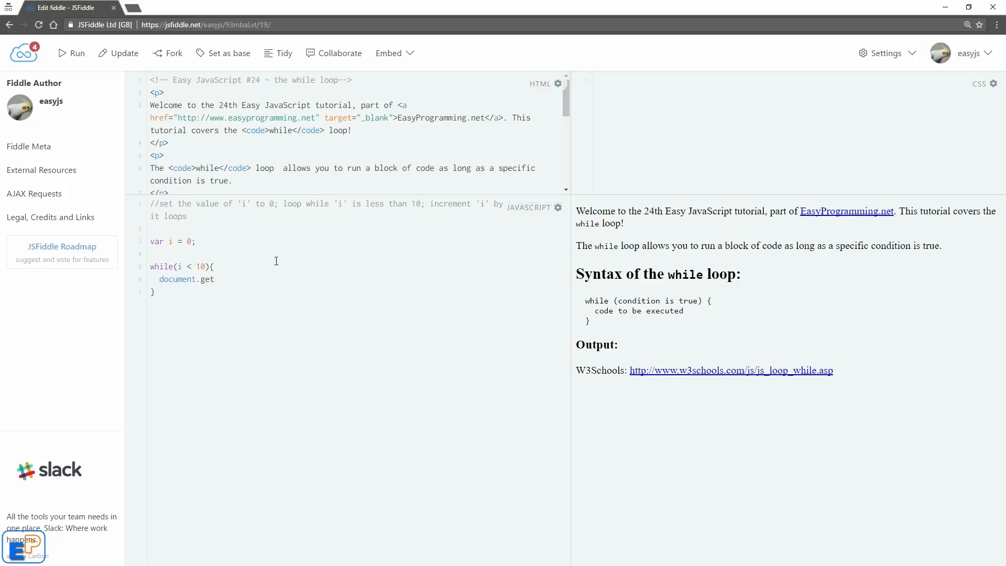
text(El)
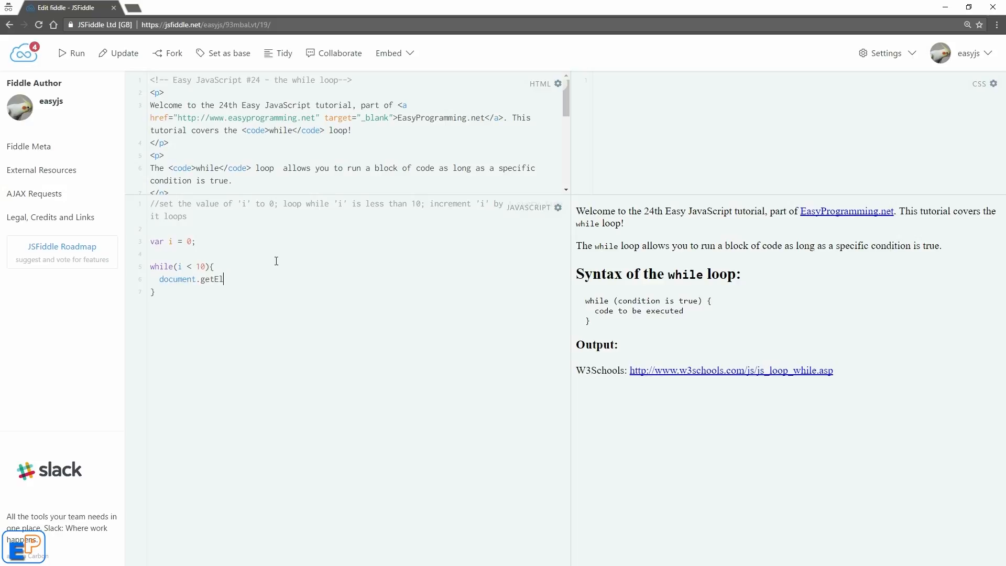
text(ementById(""))
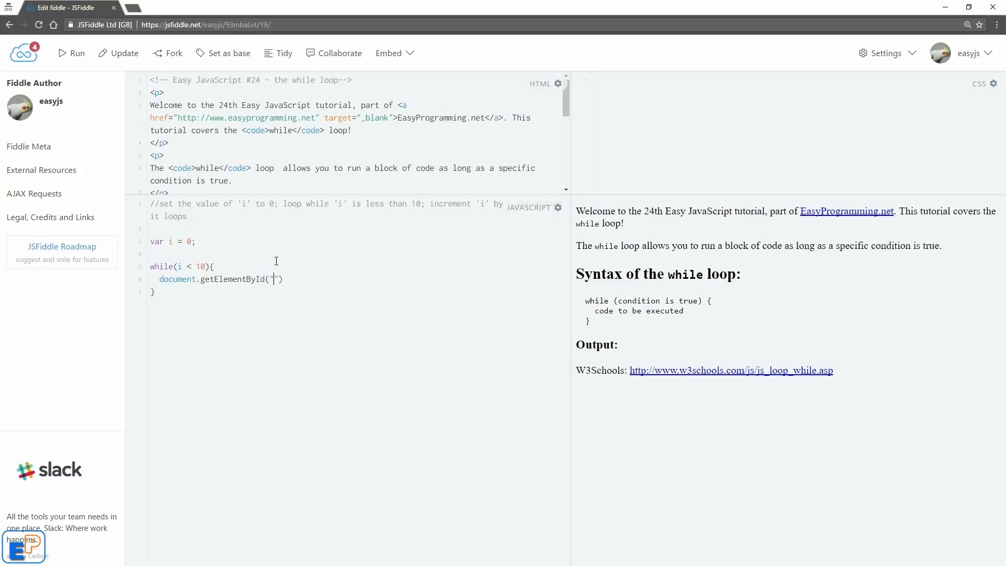
text(output").in)
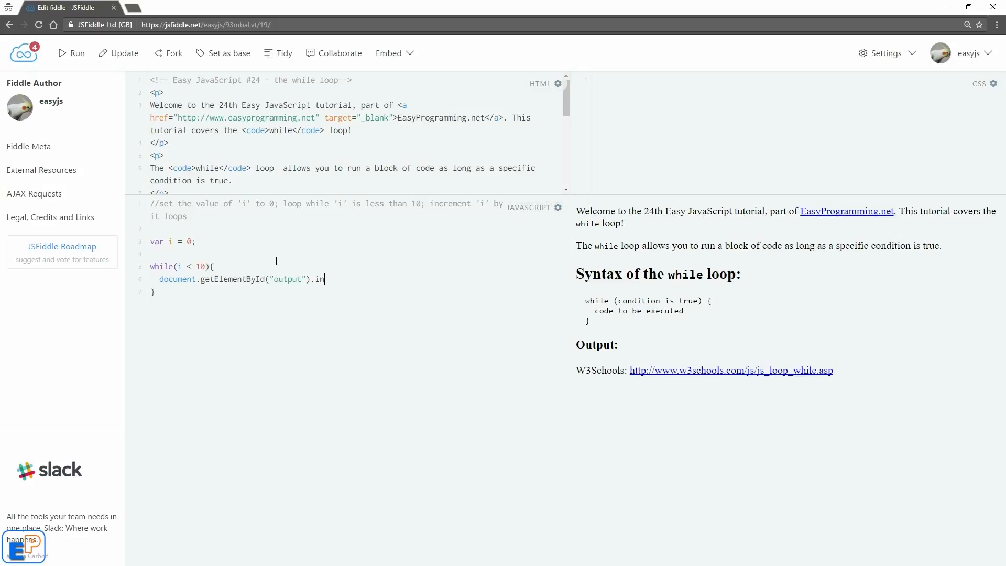
text(nerHTML += "We are on number " + i + "")
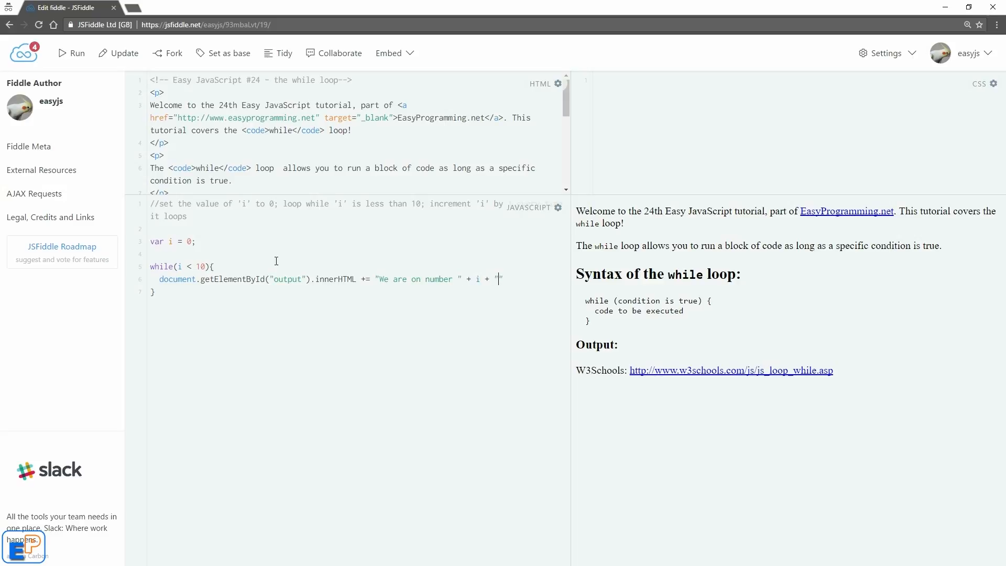
text(<br />)
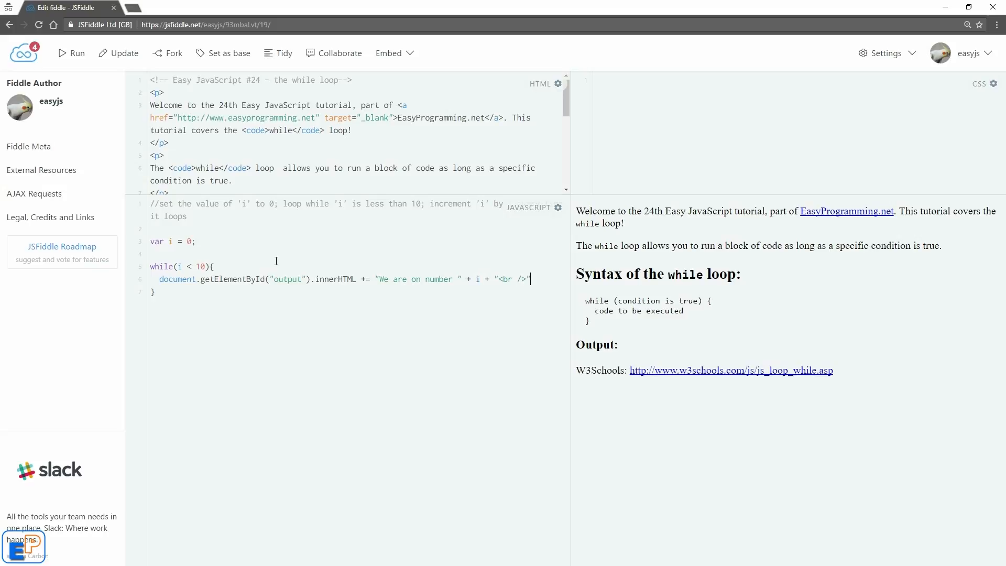
text(;)
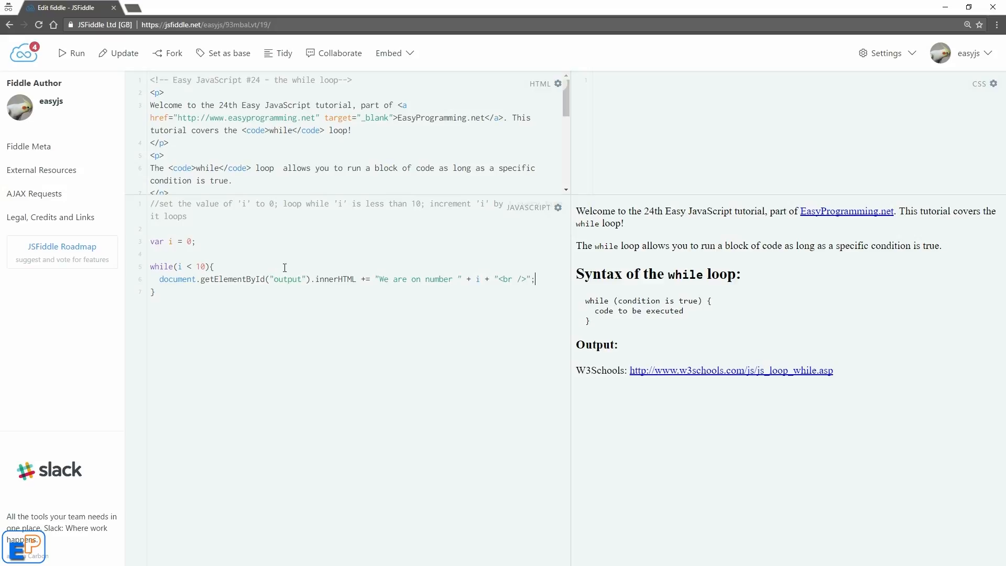
Add i++; inside the loop so running prints 'We are on number' 0 through 9
drag(181, 266, 207, 266)
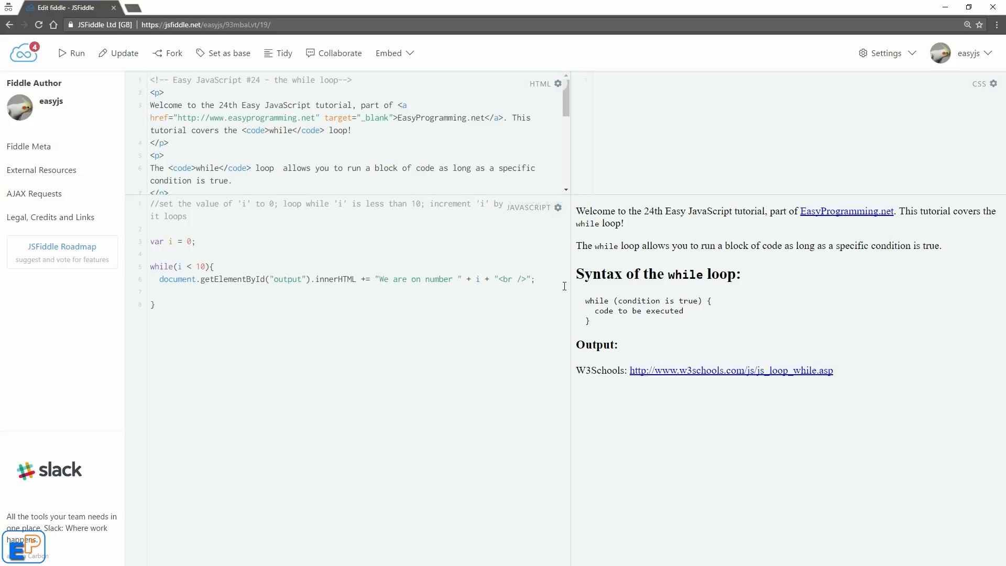
text(i)
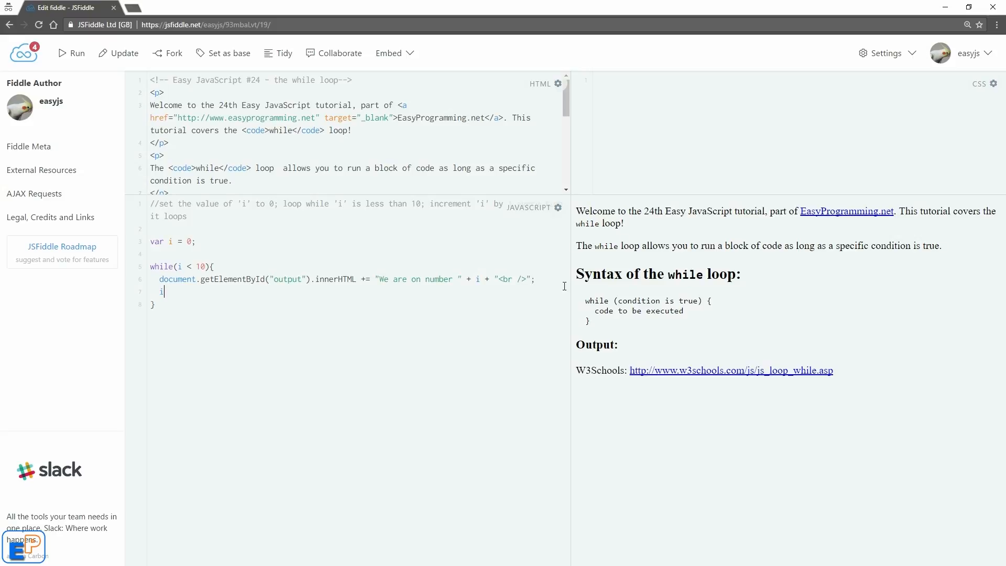
text(++;)
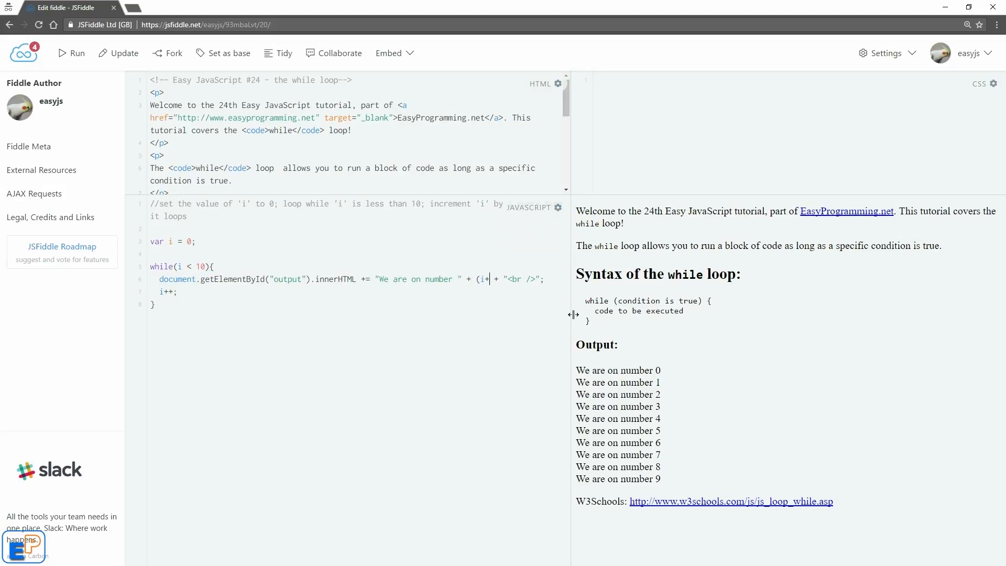
Print (i+1) instead of i so Output lists 'We are on number' 1 through 10
text(1))
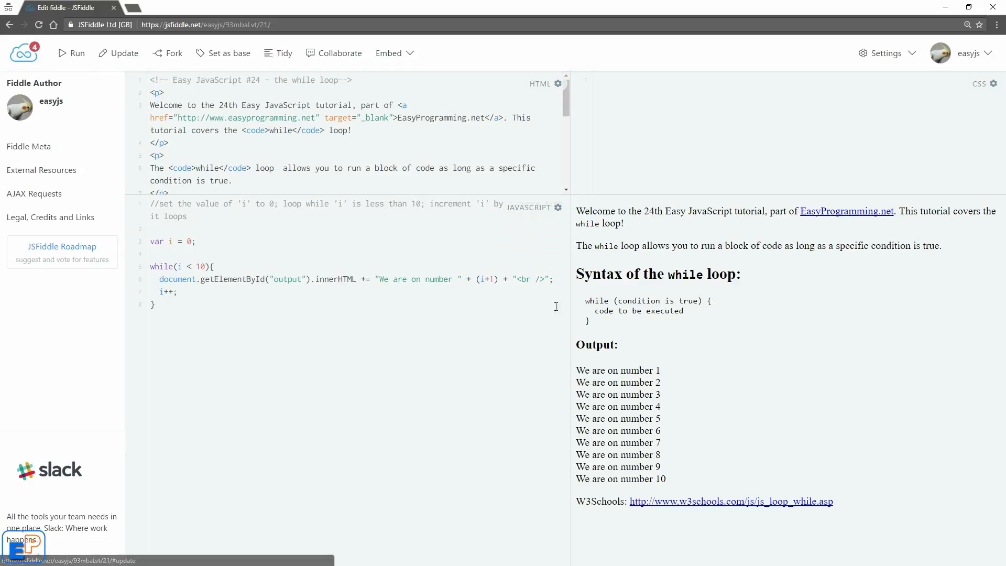
drag(576, 370, 666, 479)
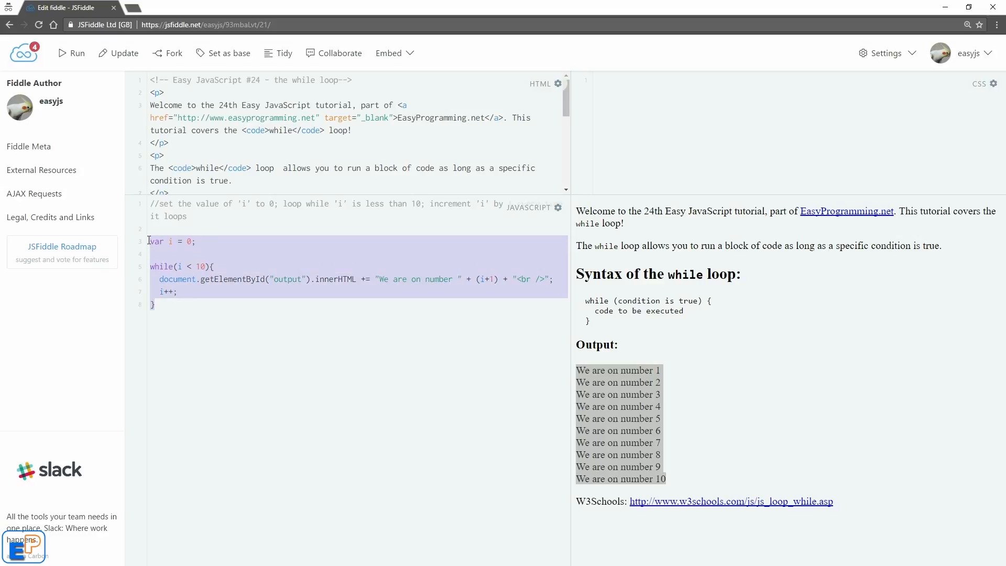
click(251, 293)
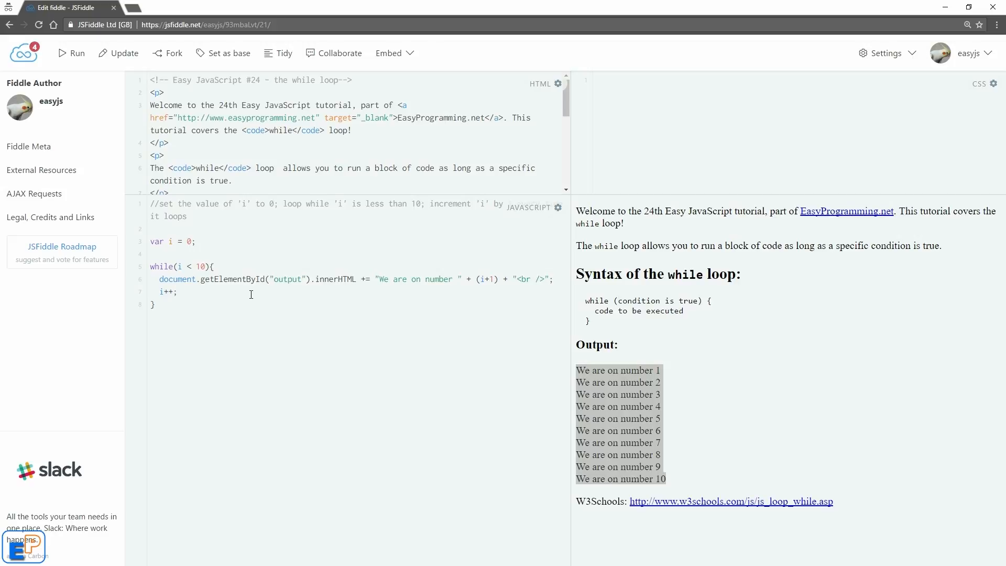
click(179, 292)
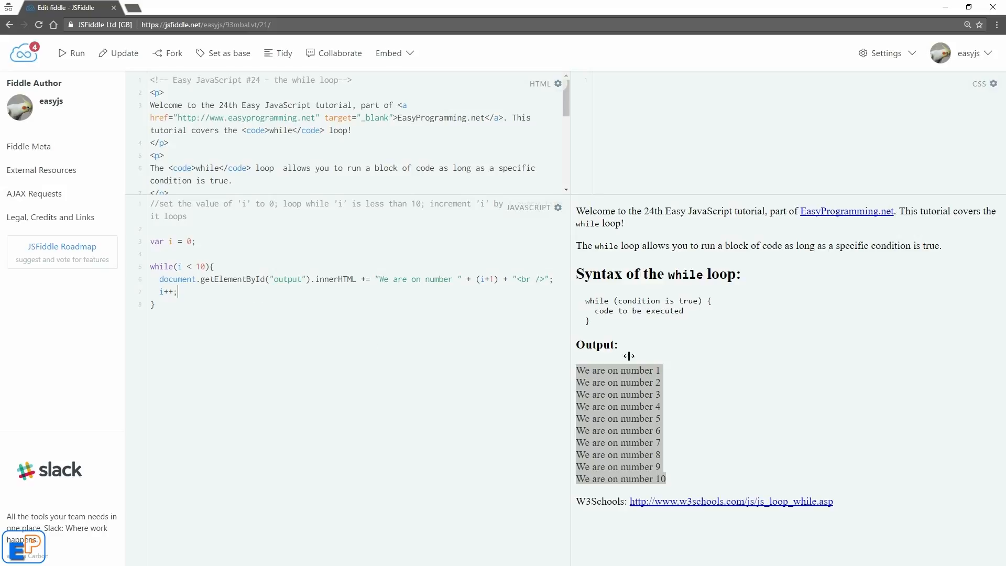
click(412, 373)
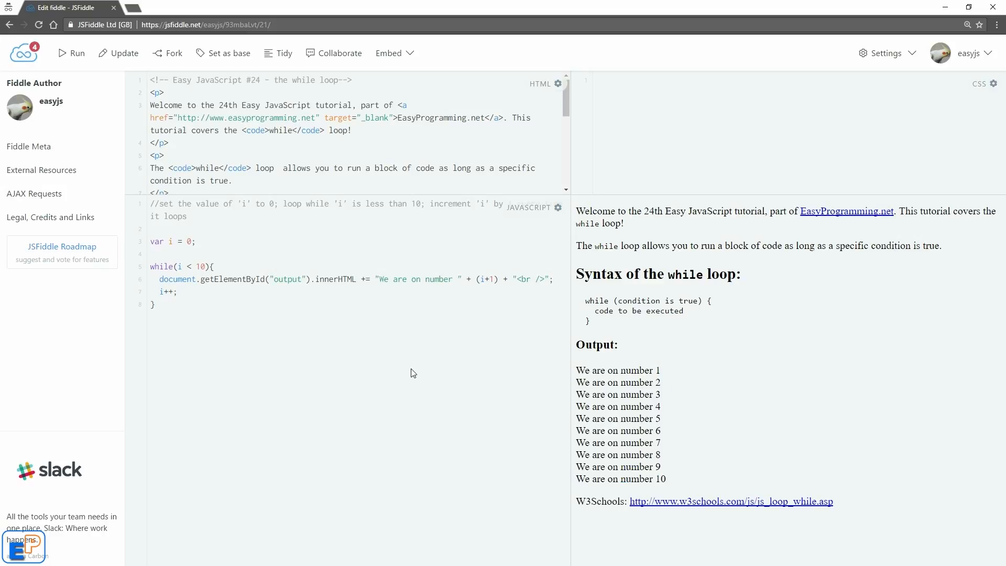
mouse_move(847, 211)
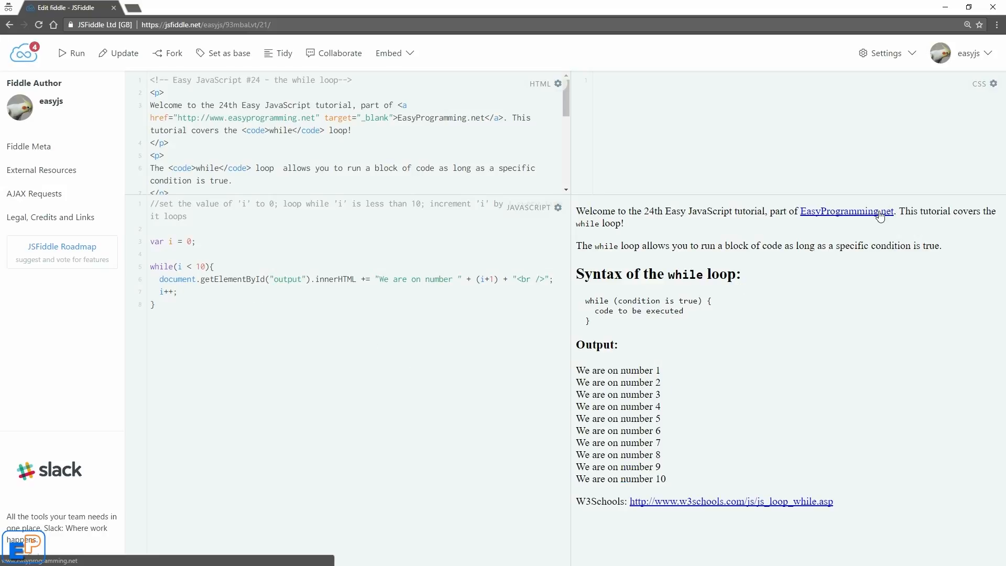